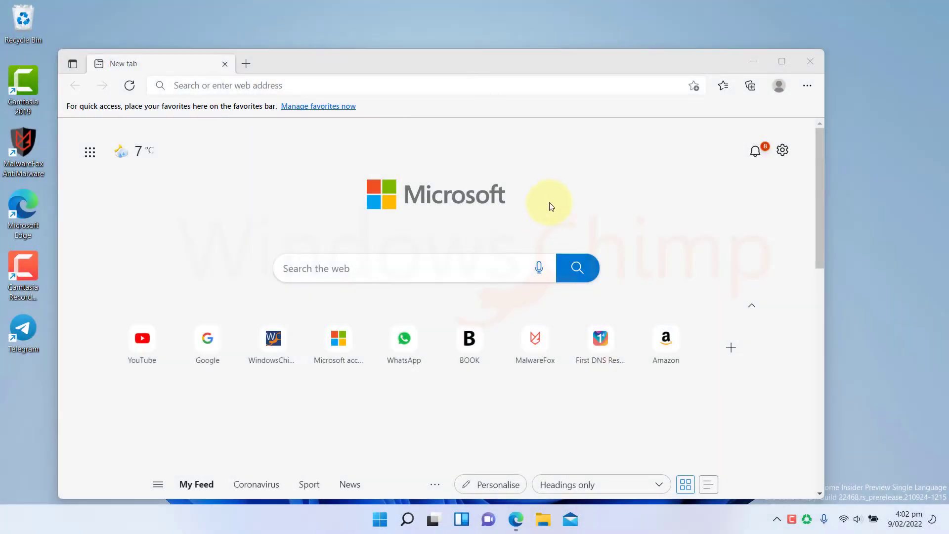
mouse_move(477, 66)
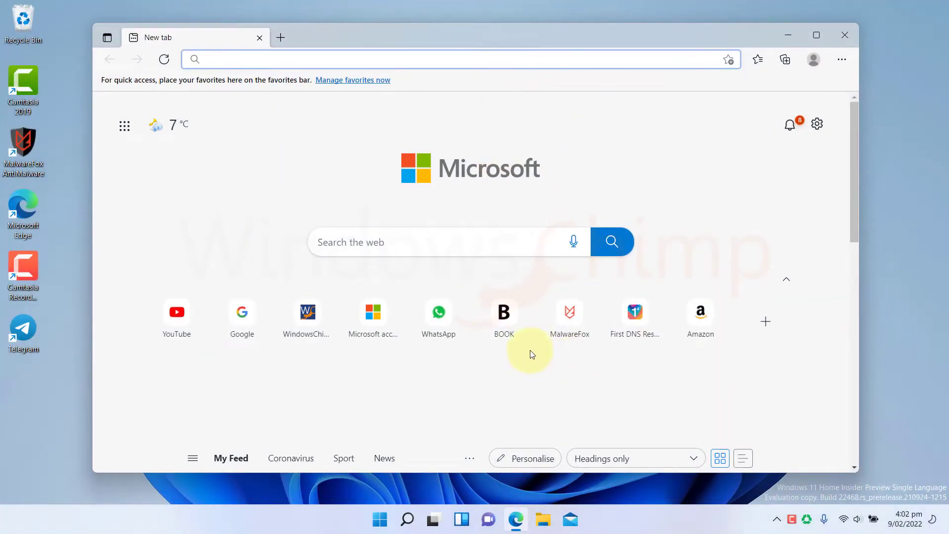
mouse_move(524, 32)
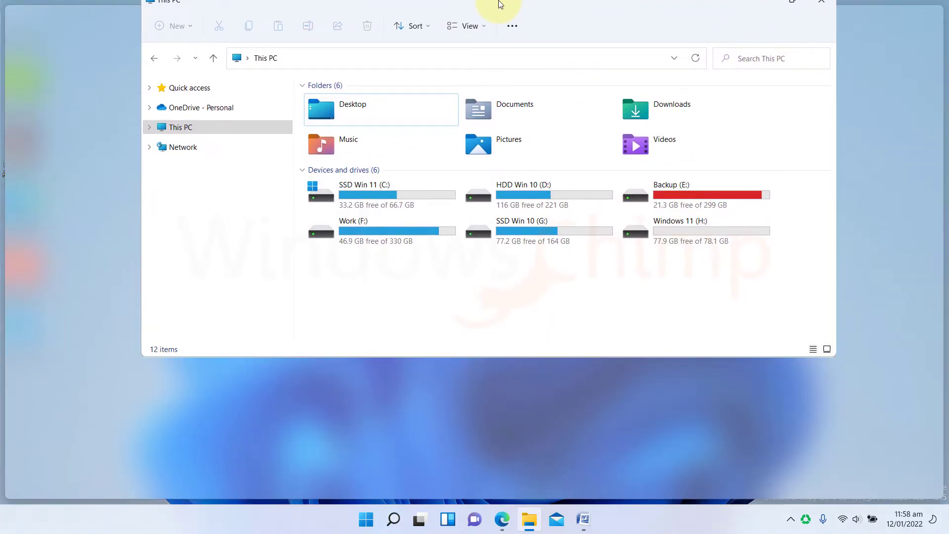
Step: Snap Word to the top-left and This PC to the bottom-right quarter
double_click(496, 5)
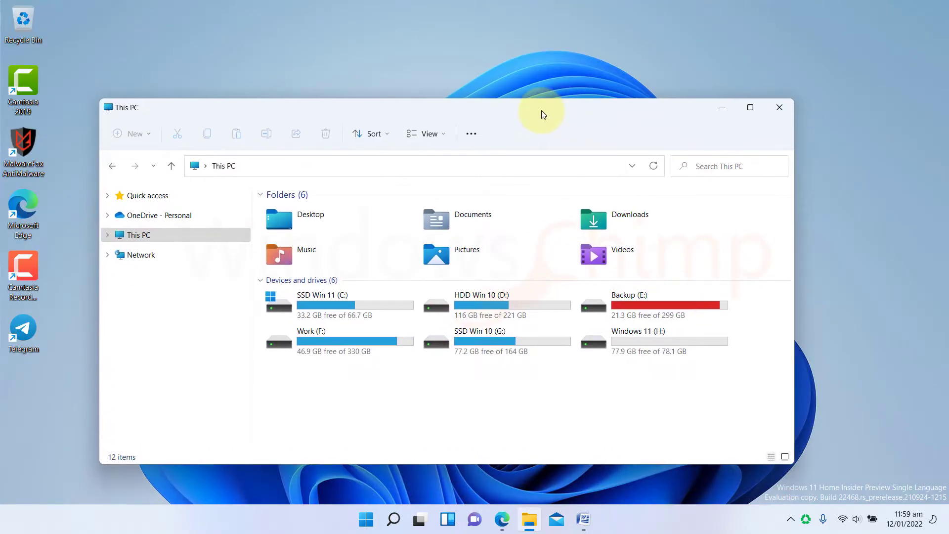
left_click(720, 107)
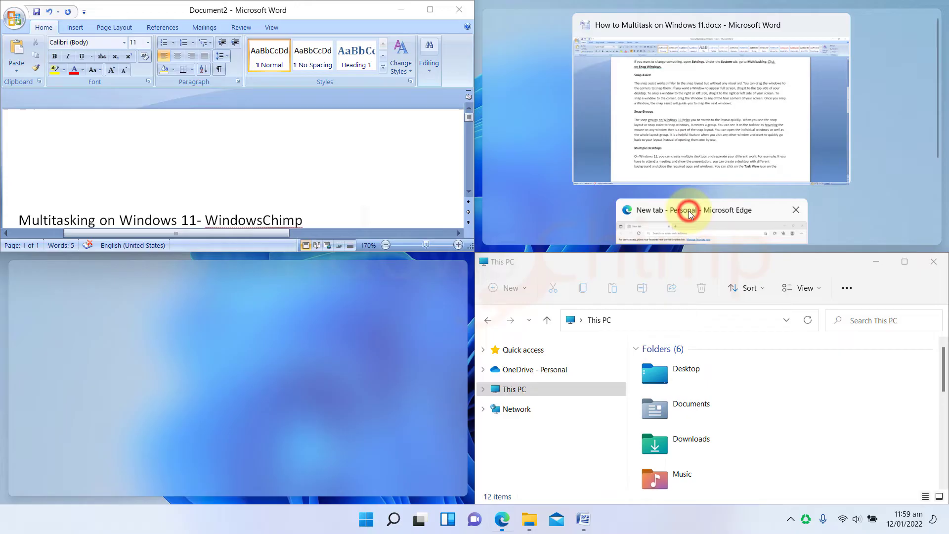
Step: Restore the This PC window and show its Snap layouts flyout
left_click(709, 210)
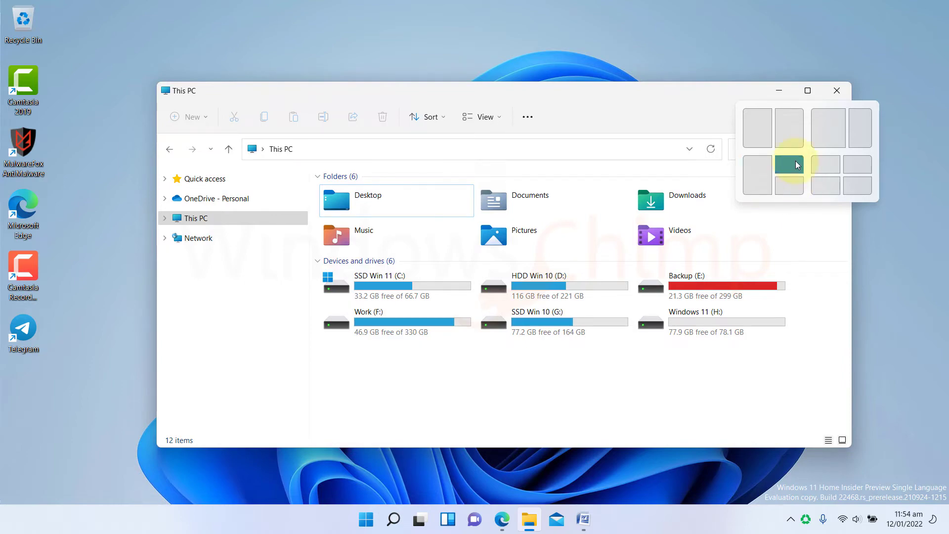
Step: Use the three-pane layout: This PC top-right, Word left, Edge bottom-right
left_click(788, 164)
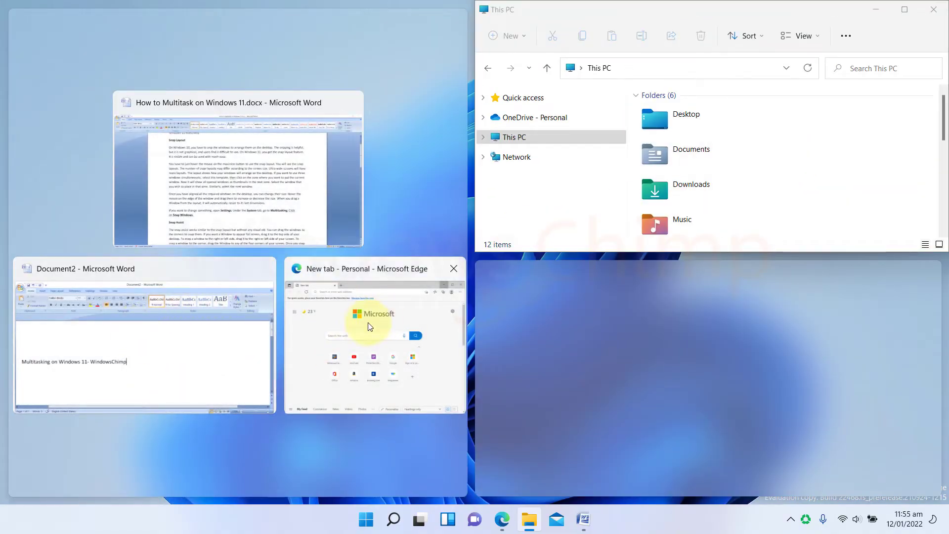
mouse_move(185, 344)
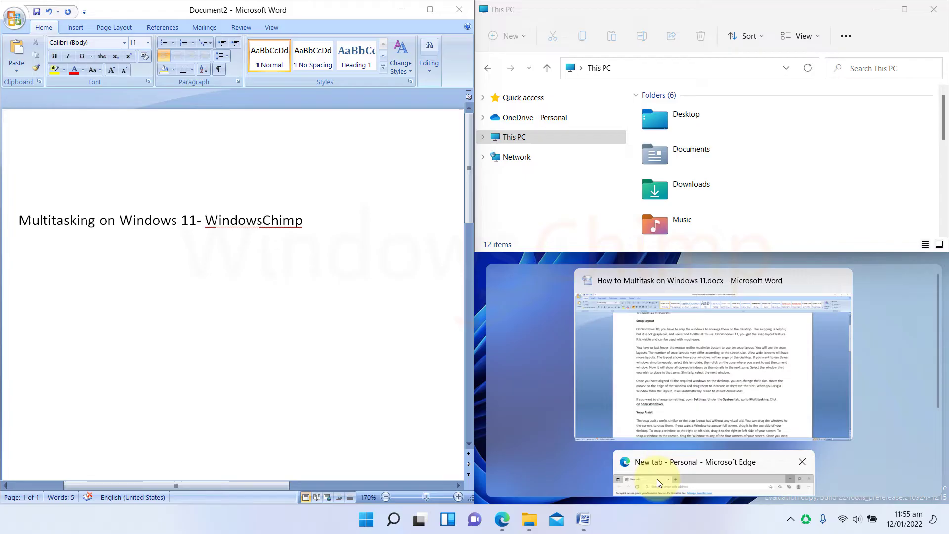
left_click(694, 461)
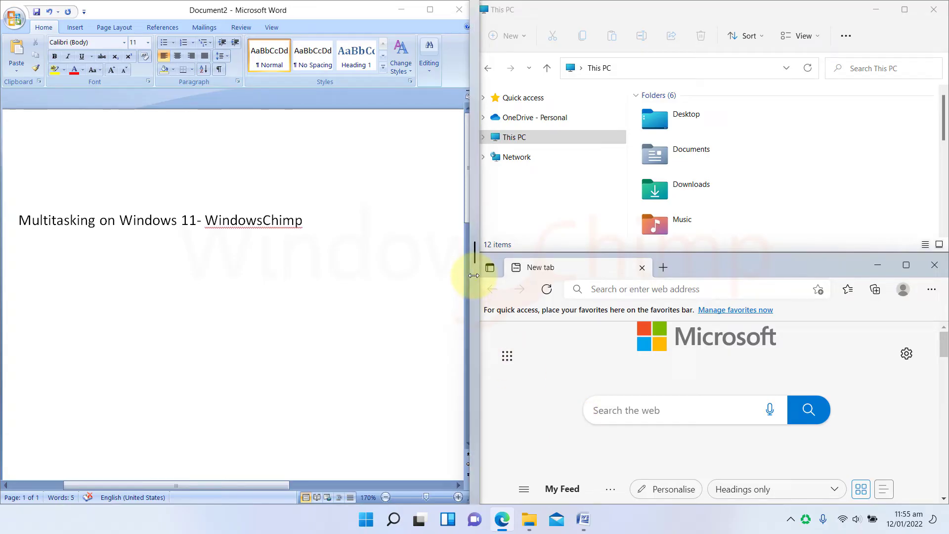
Step: Resize the snapped windows' shared edge, then open the Start menu
left_click_drag(474, 275, 557, 275)
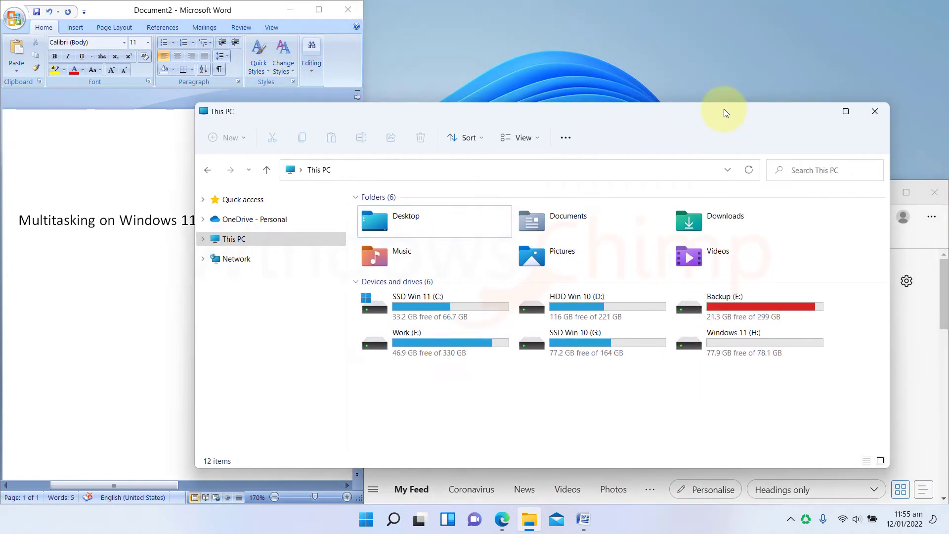
mouse_move(610, 255)
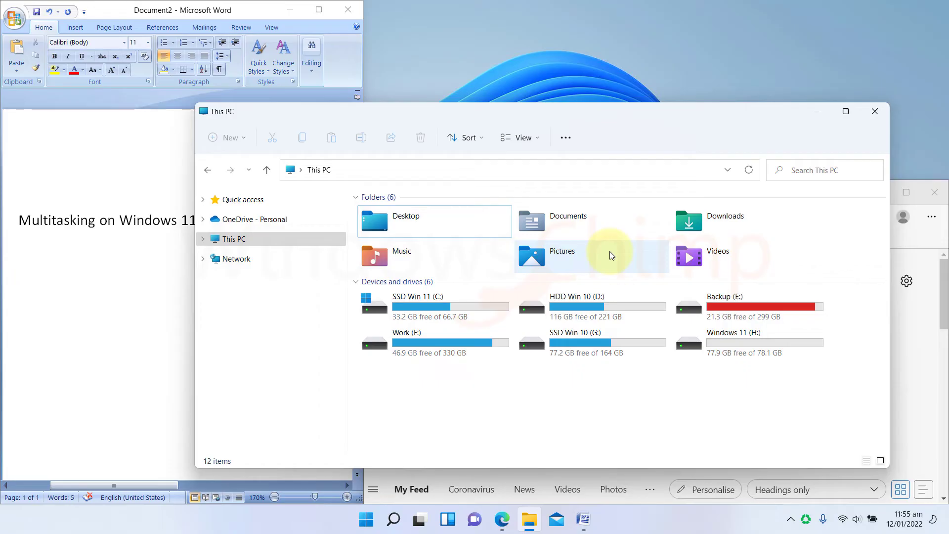
left_click(369, 520)
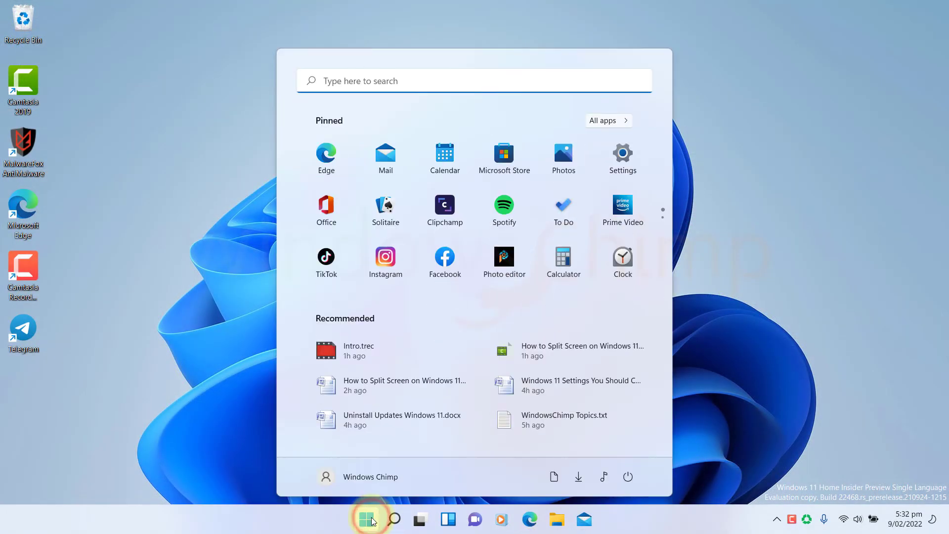
Step: Go to Settings > System > Multitasking to view the Snap windows options
left_click(622, 154)
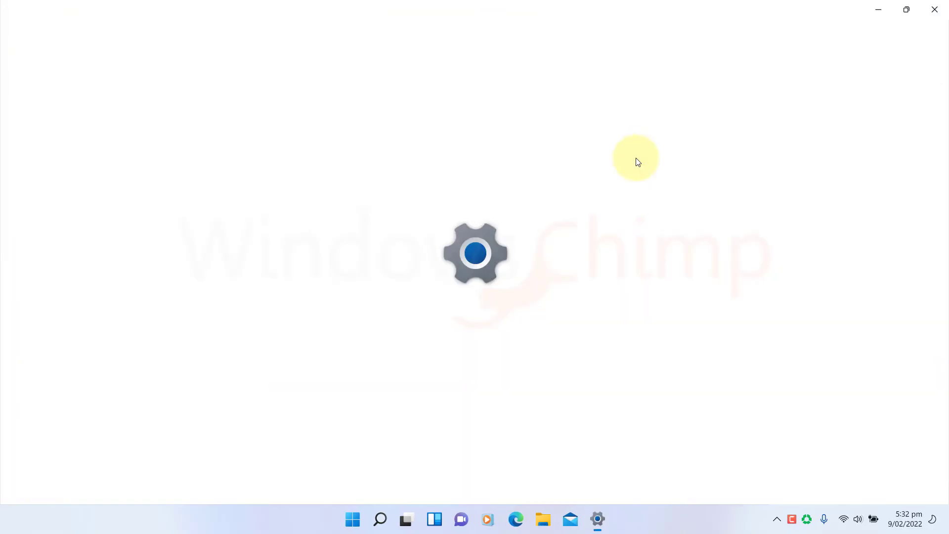
left_click(596, 518)
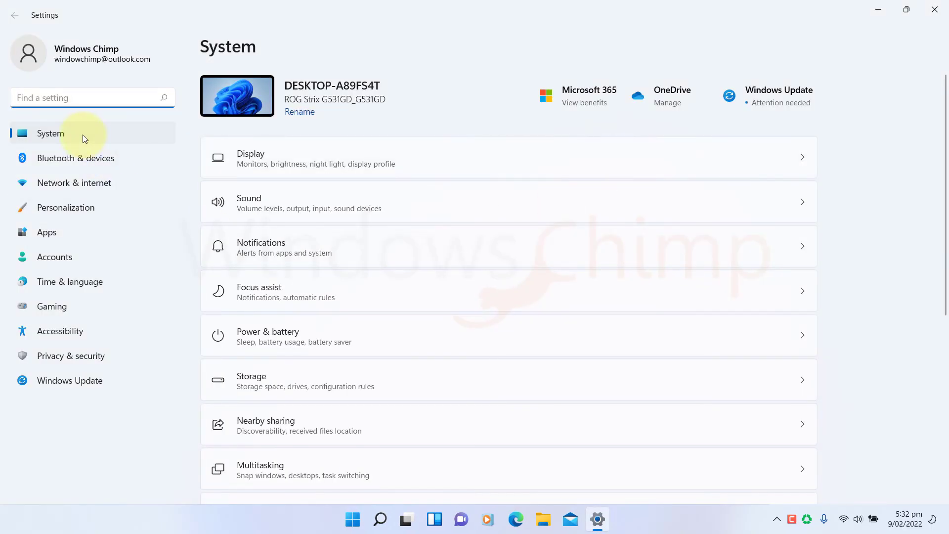
scroll("down", 3)
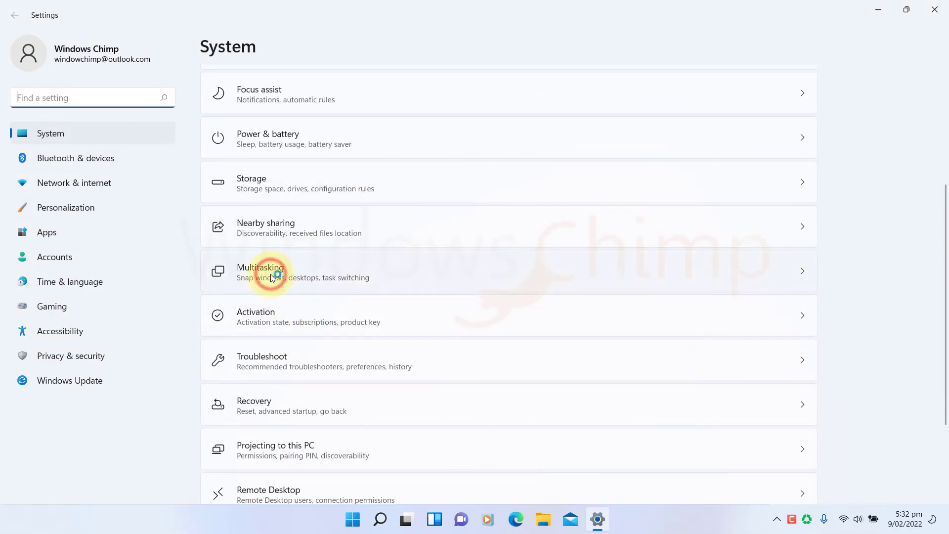
left_click(272, 272)
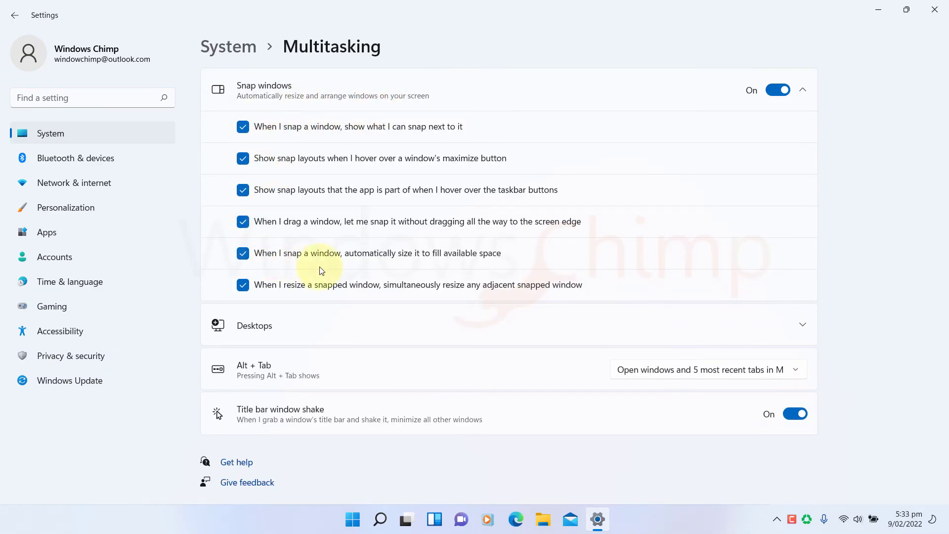
mouse_move(598, 289)
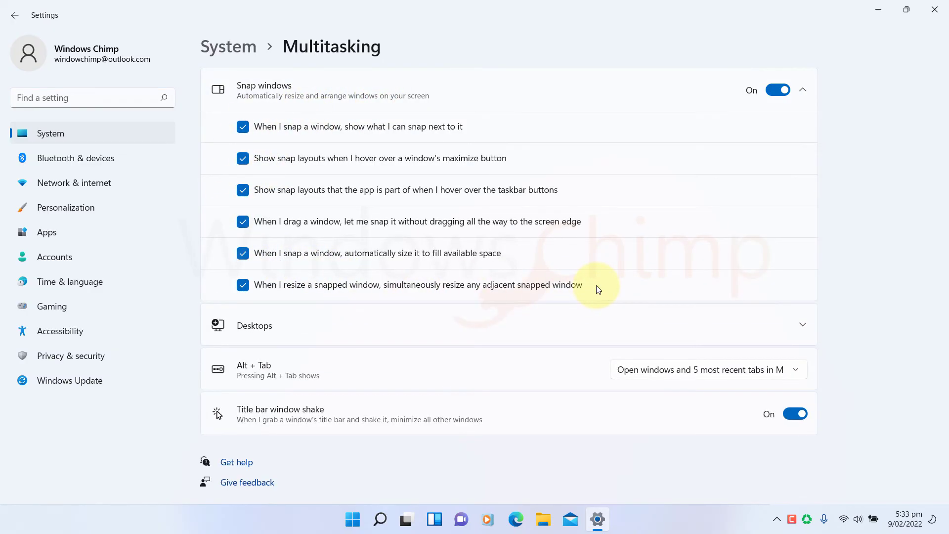